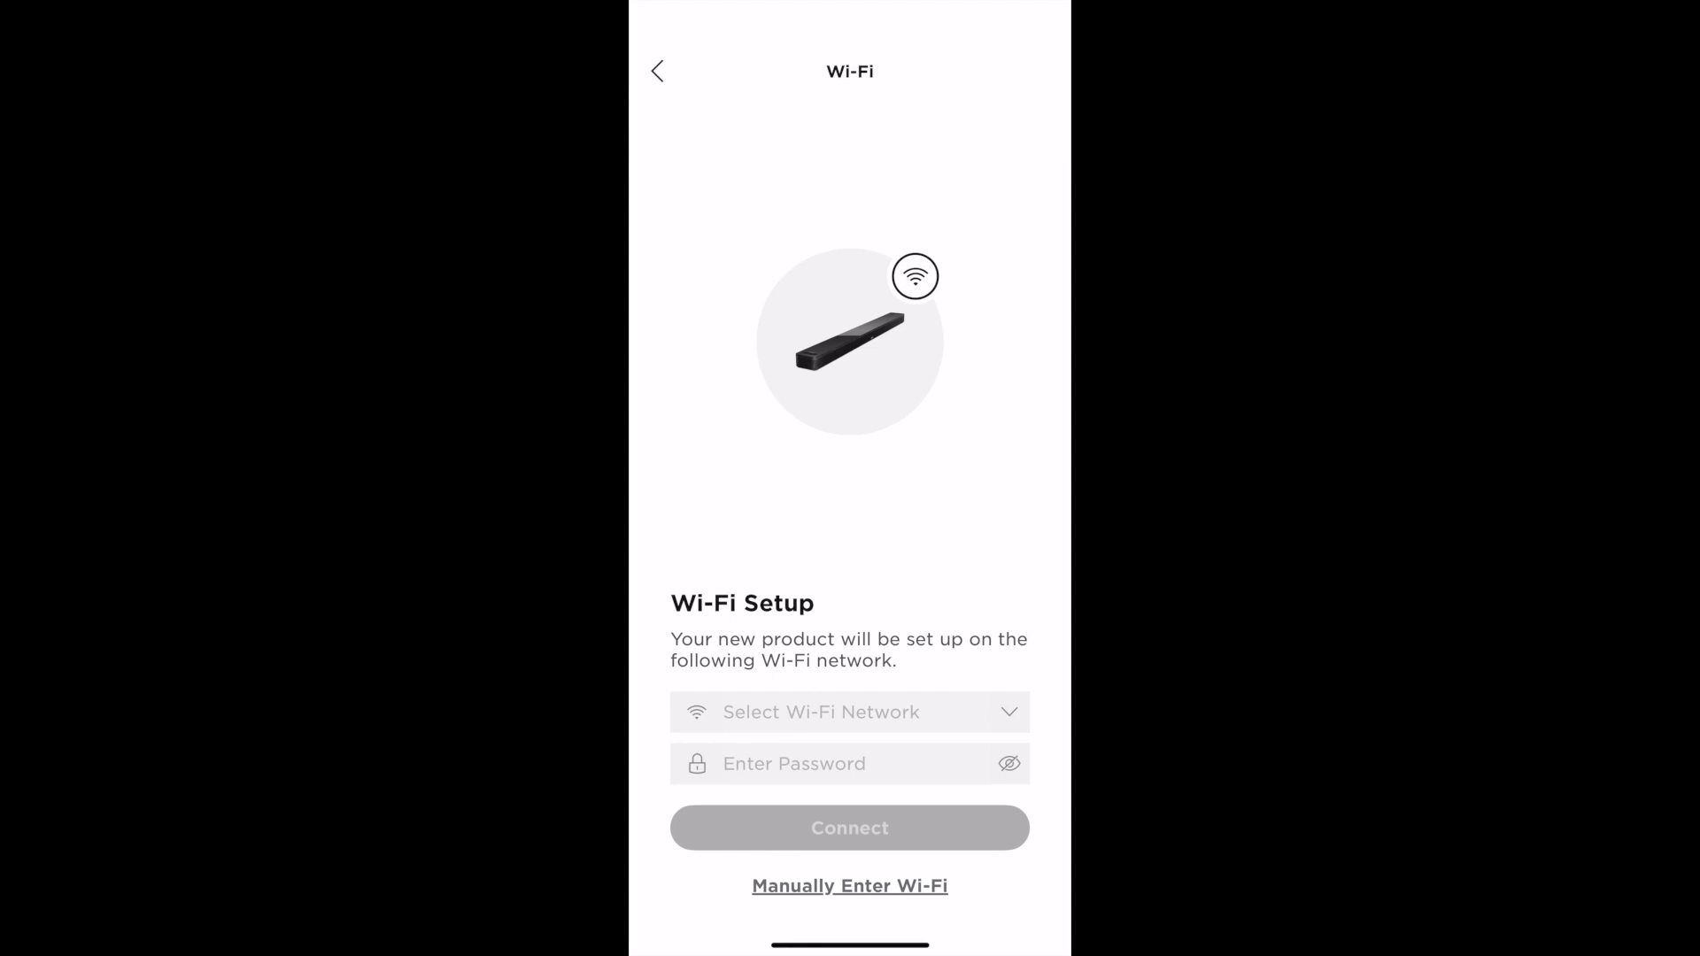
# Connect the soundbar to the ItBurnsWhenIP Wi-Fi network.
pyautogui.click(849, 712)
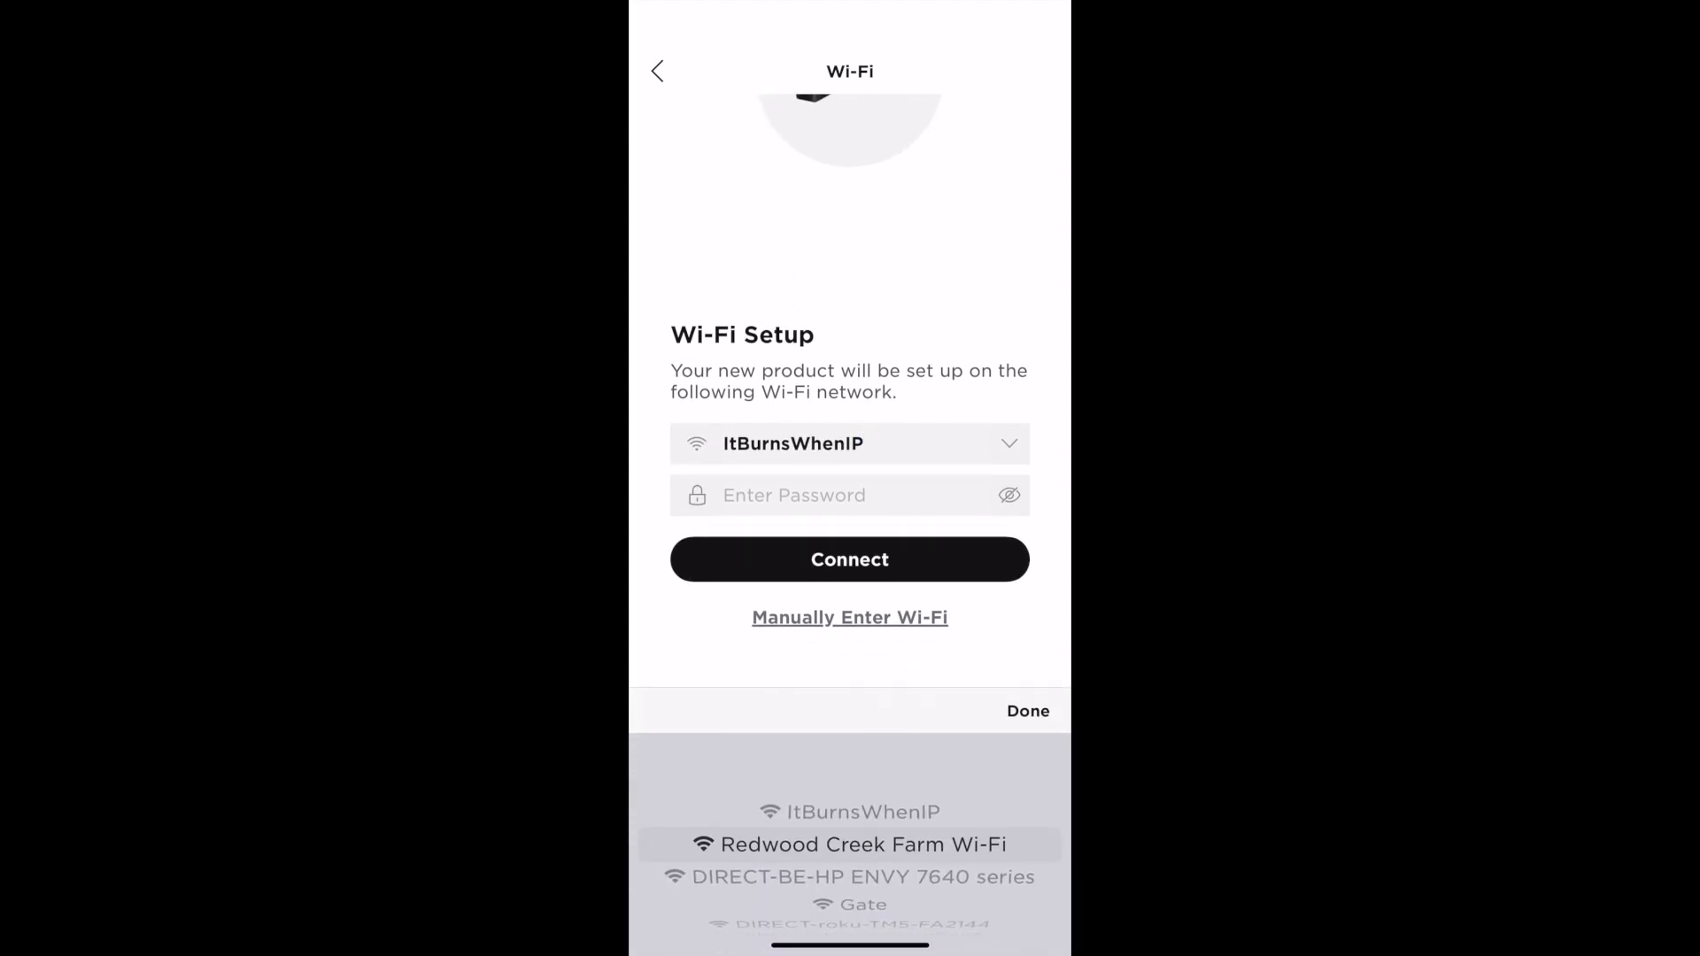
pyautogui.click(849, 560)
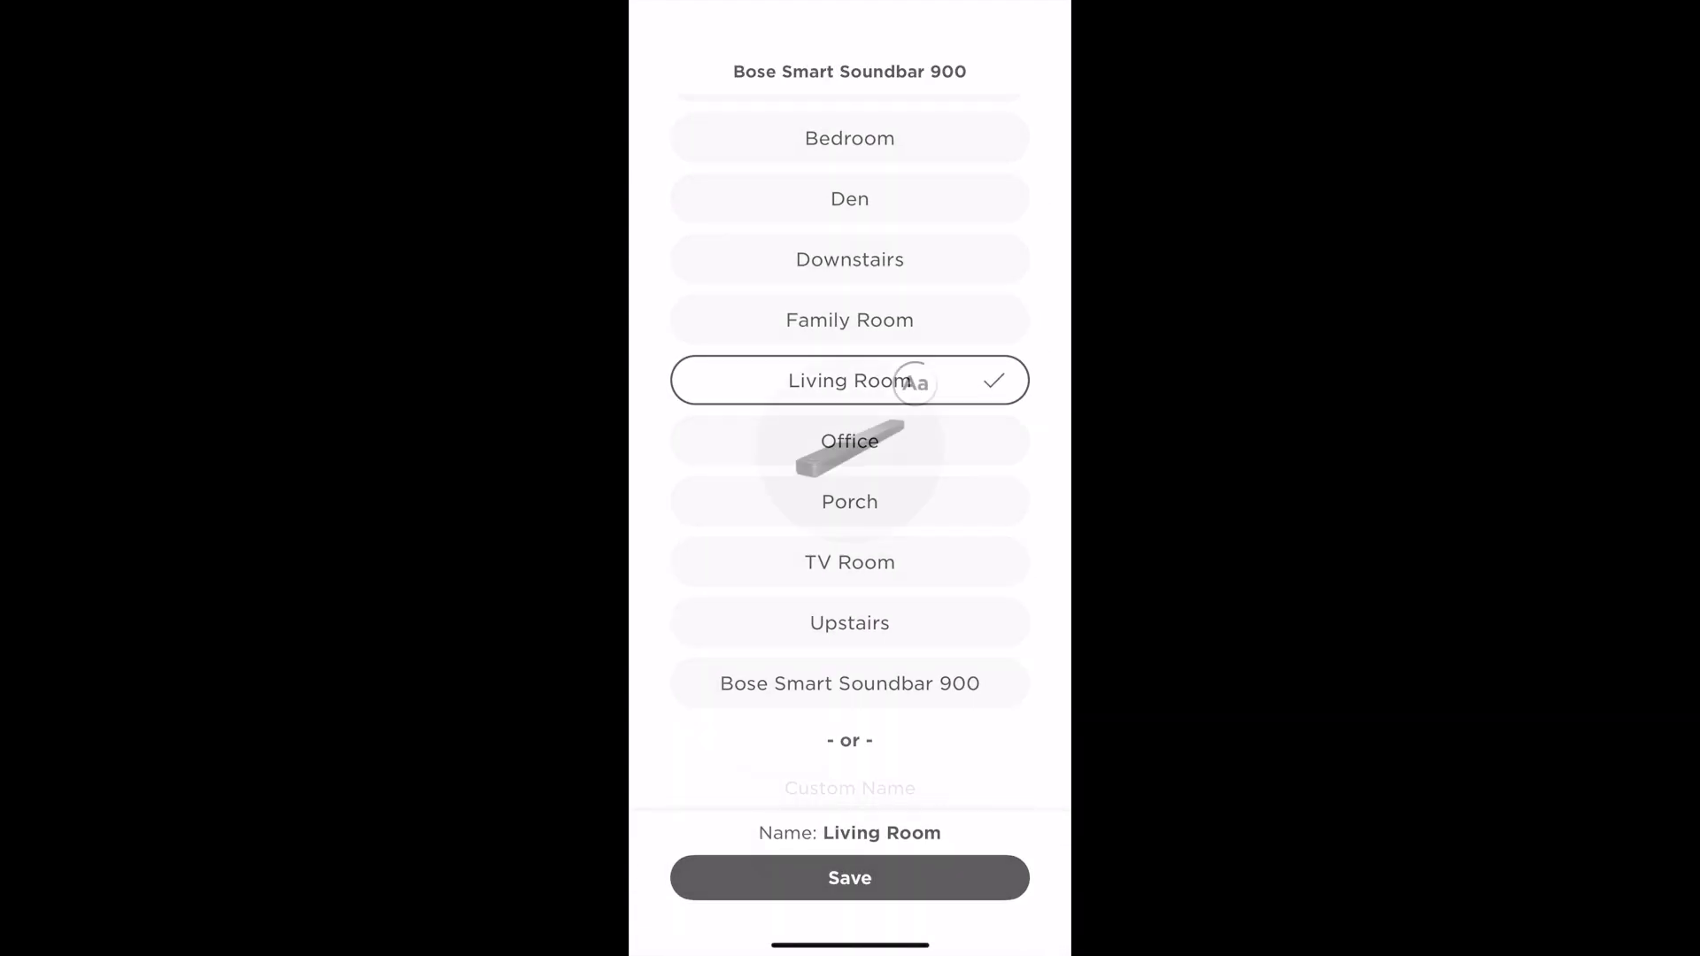
# Save the Living Room name, then finish adding Spotify and other music services.
pyautogui.click(849, 879)
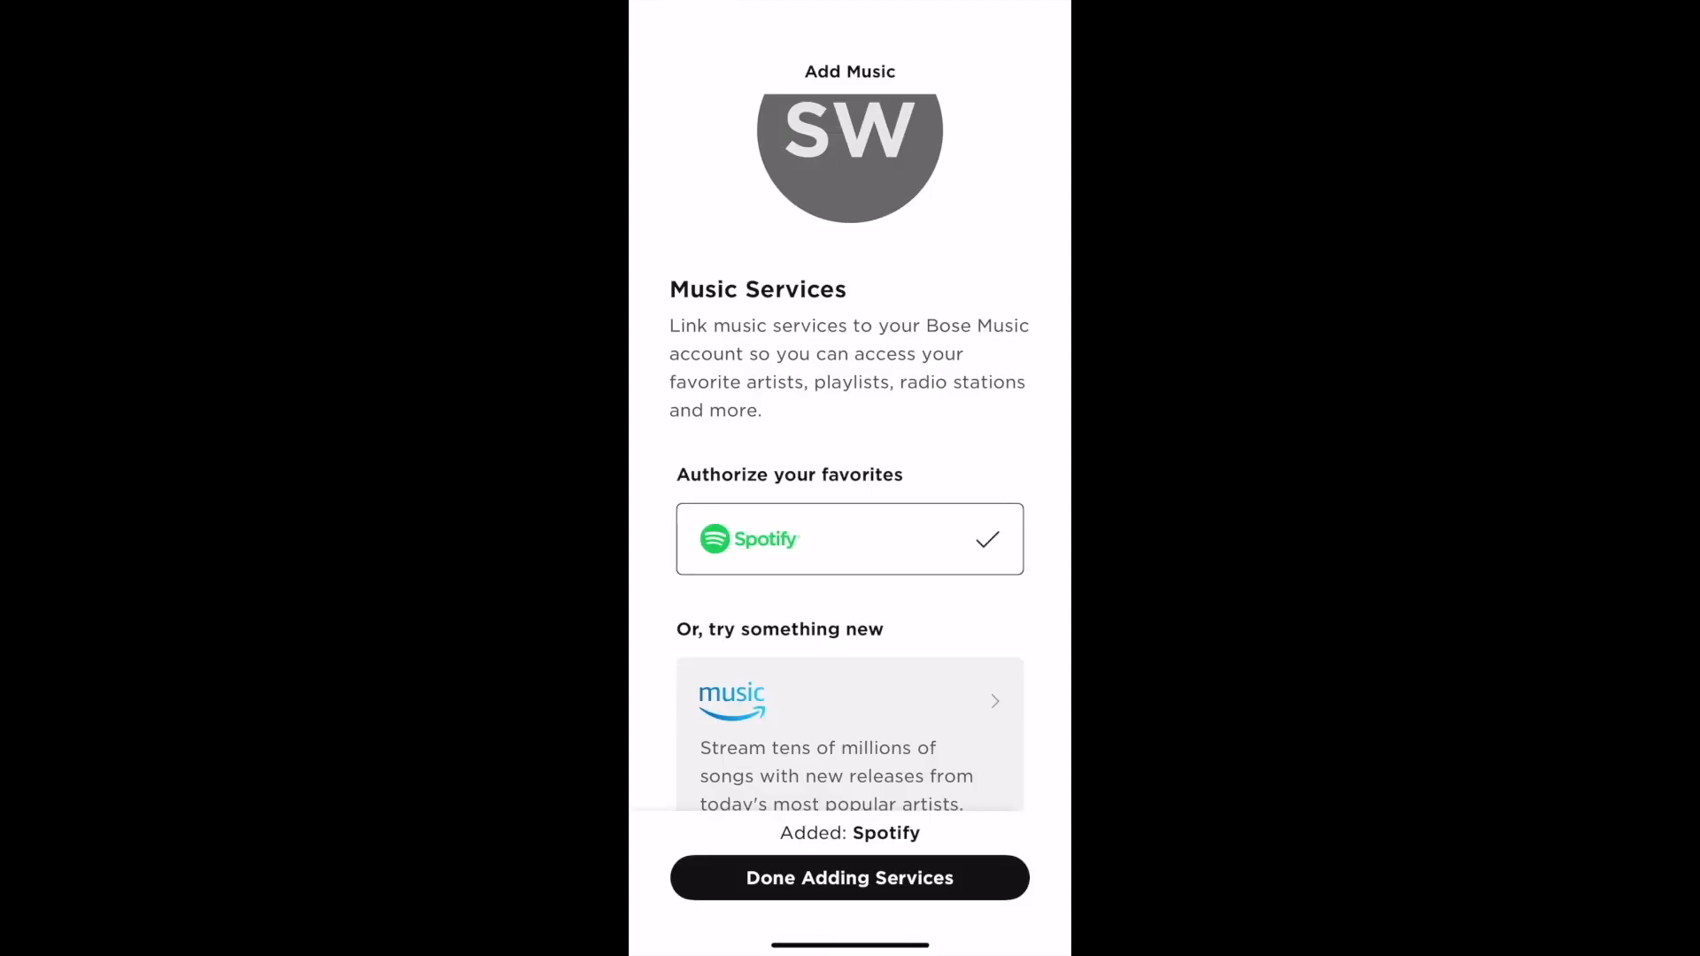
pyautogui.scroll(-3)
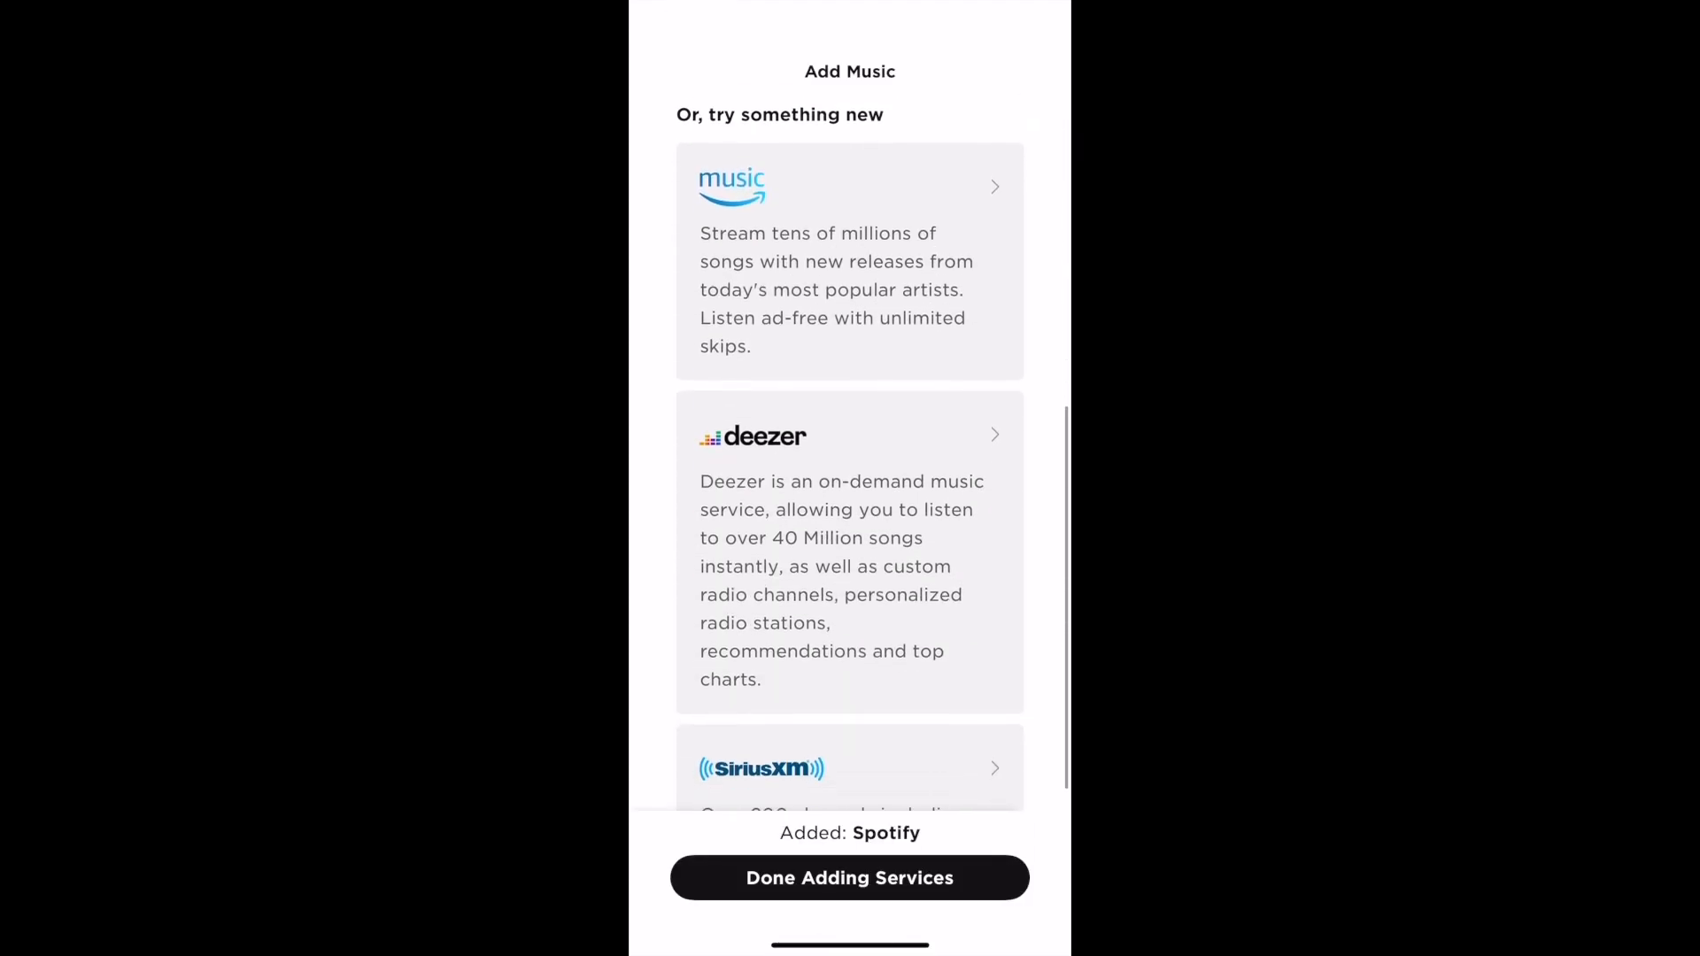
pyautogui.click(848, 877)
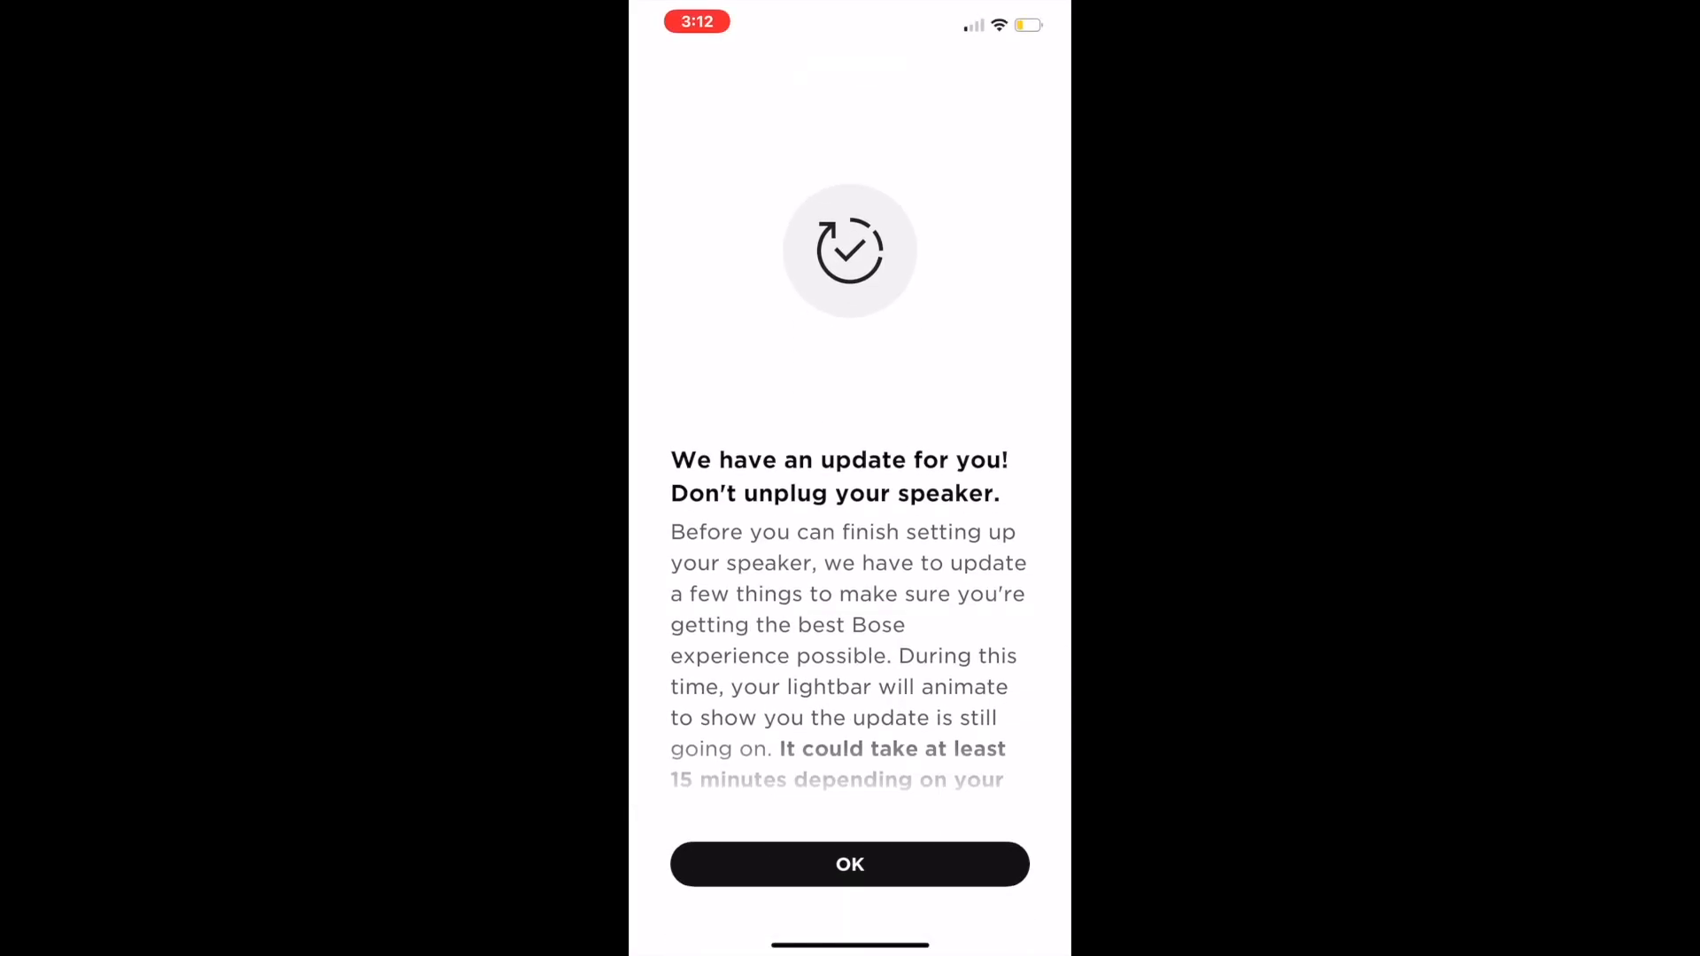
# Dismiss the update notice and open the Living Room soundbar's Audio settings (bass 40, treble 10).
pyautogui.click(850, 865)
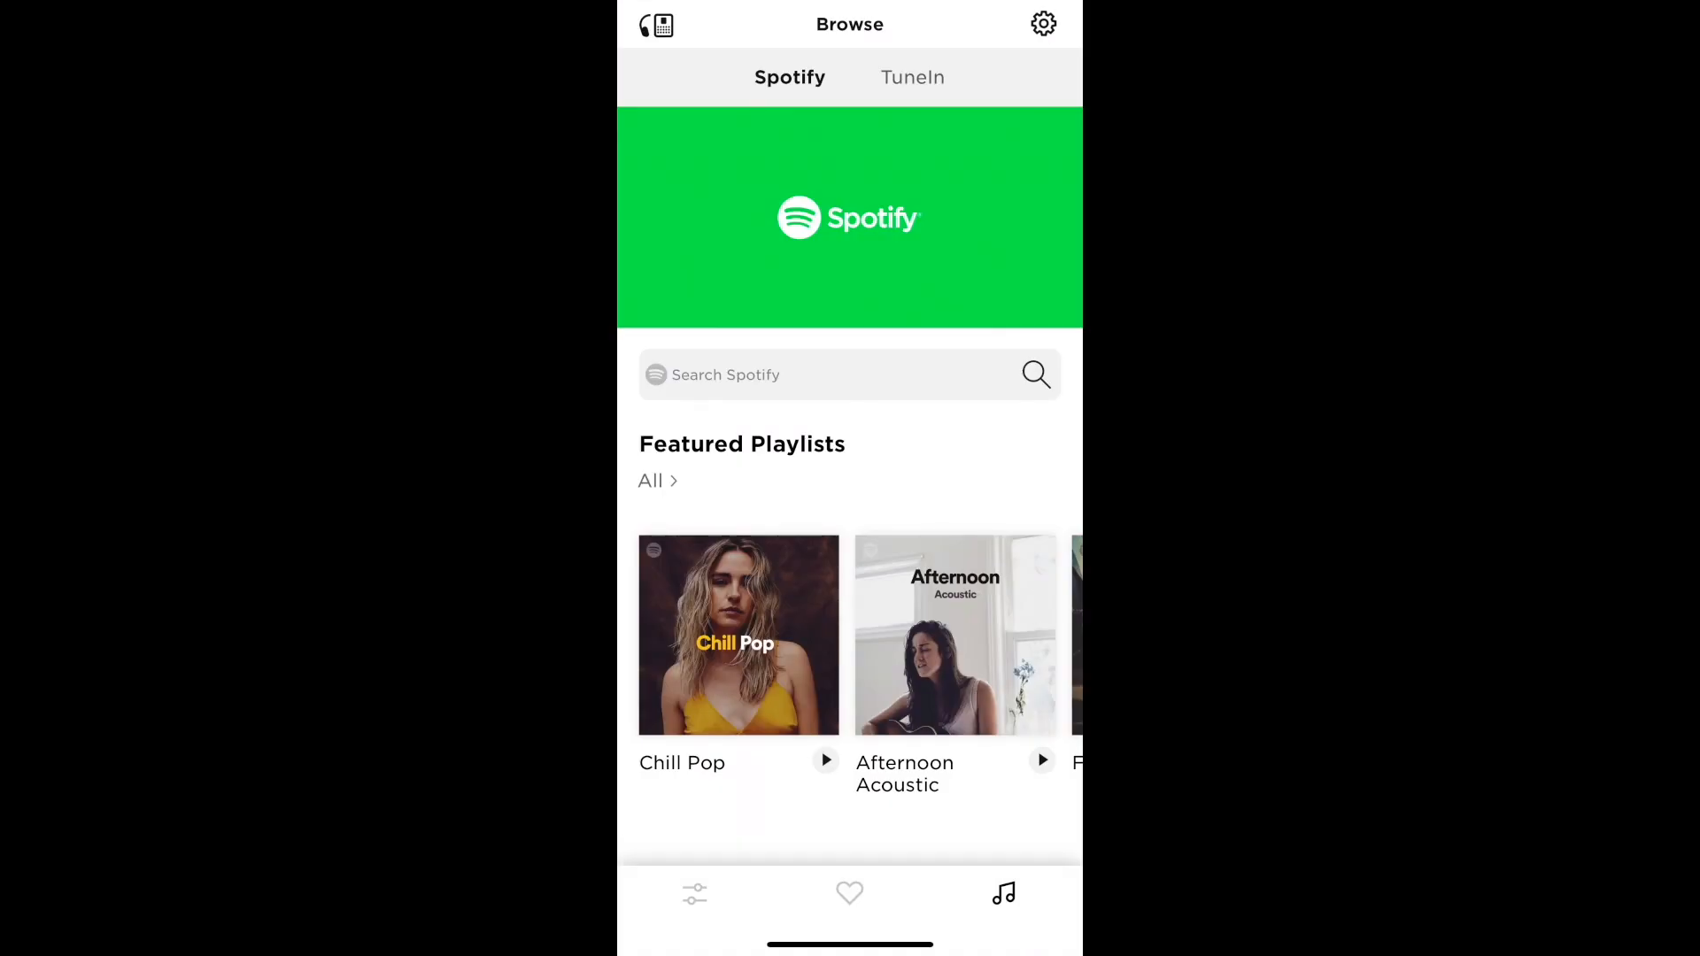
pyautogui.click(694, 893)
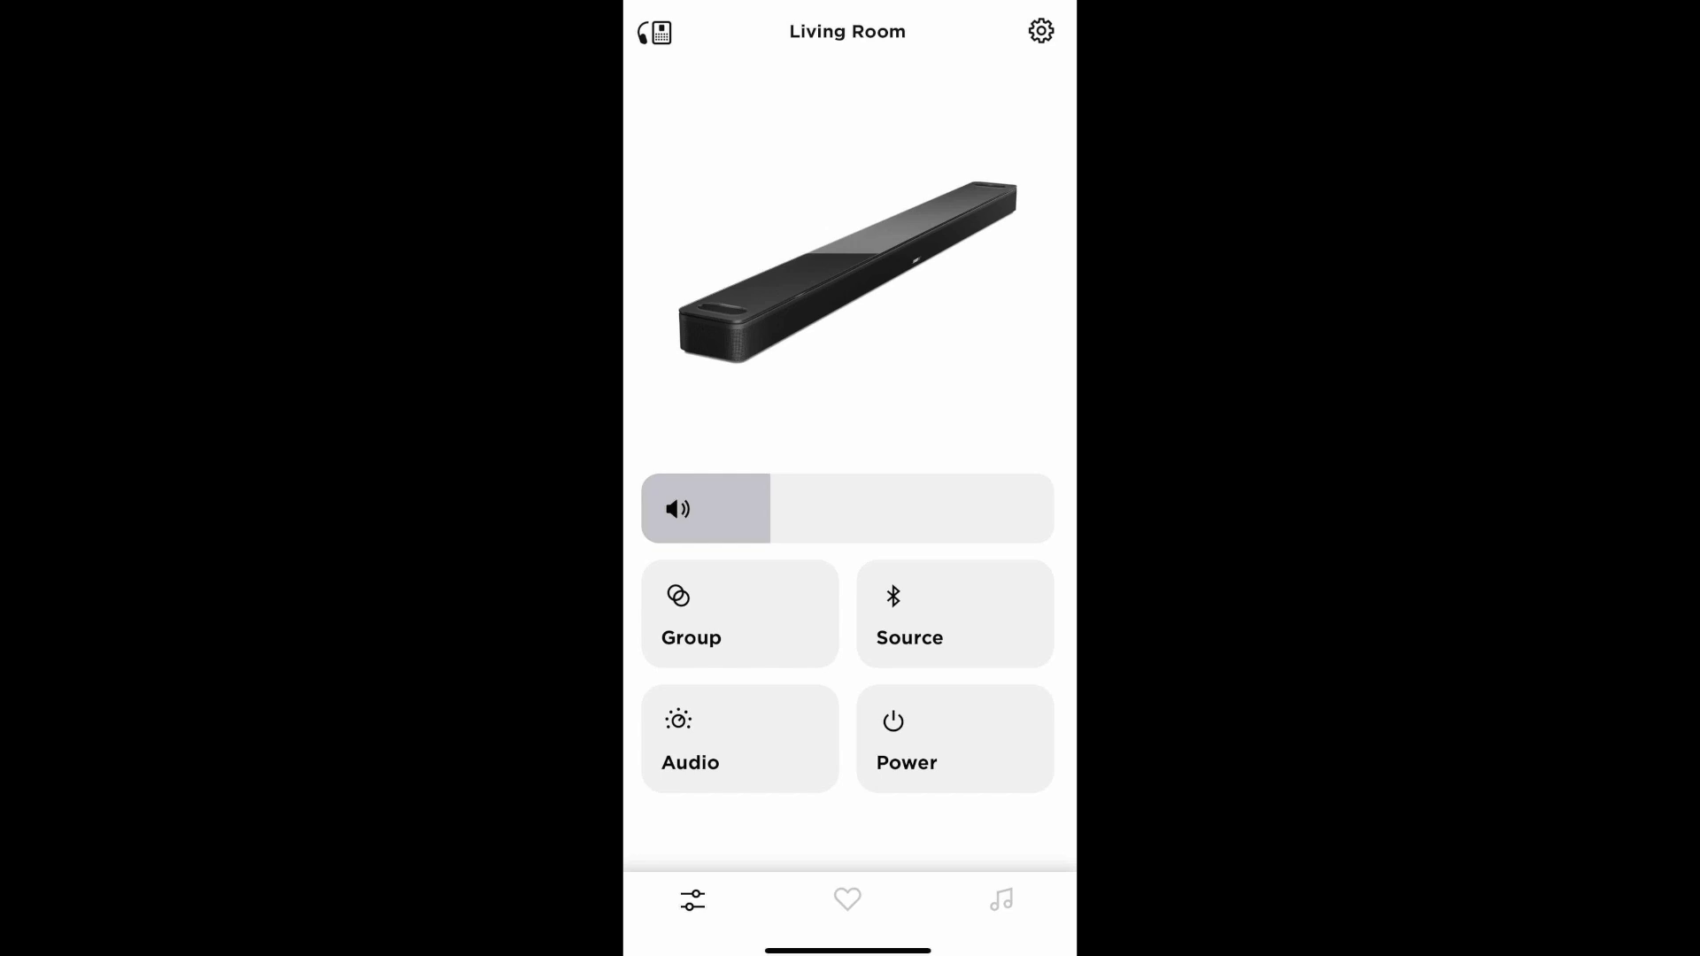
pyautogui.click(690, 739)
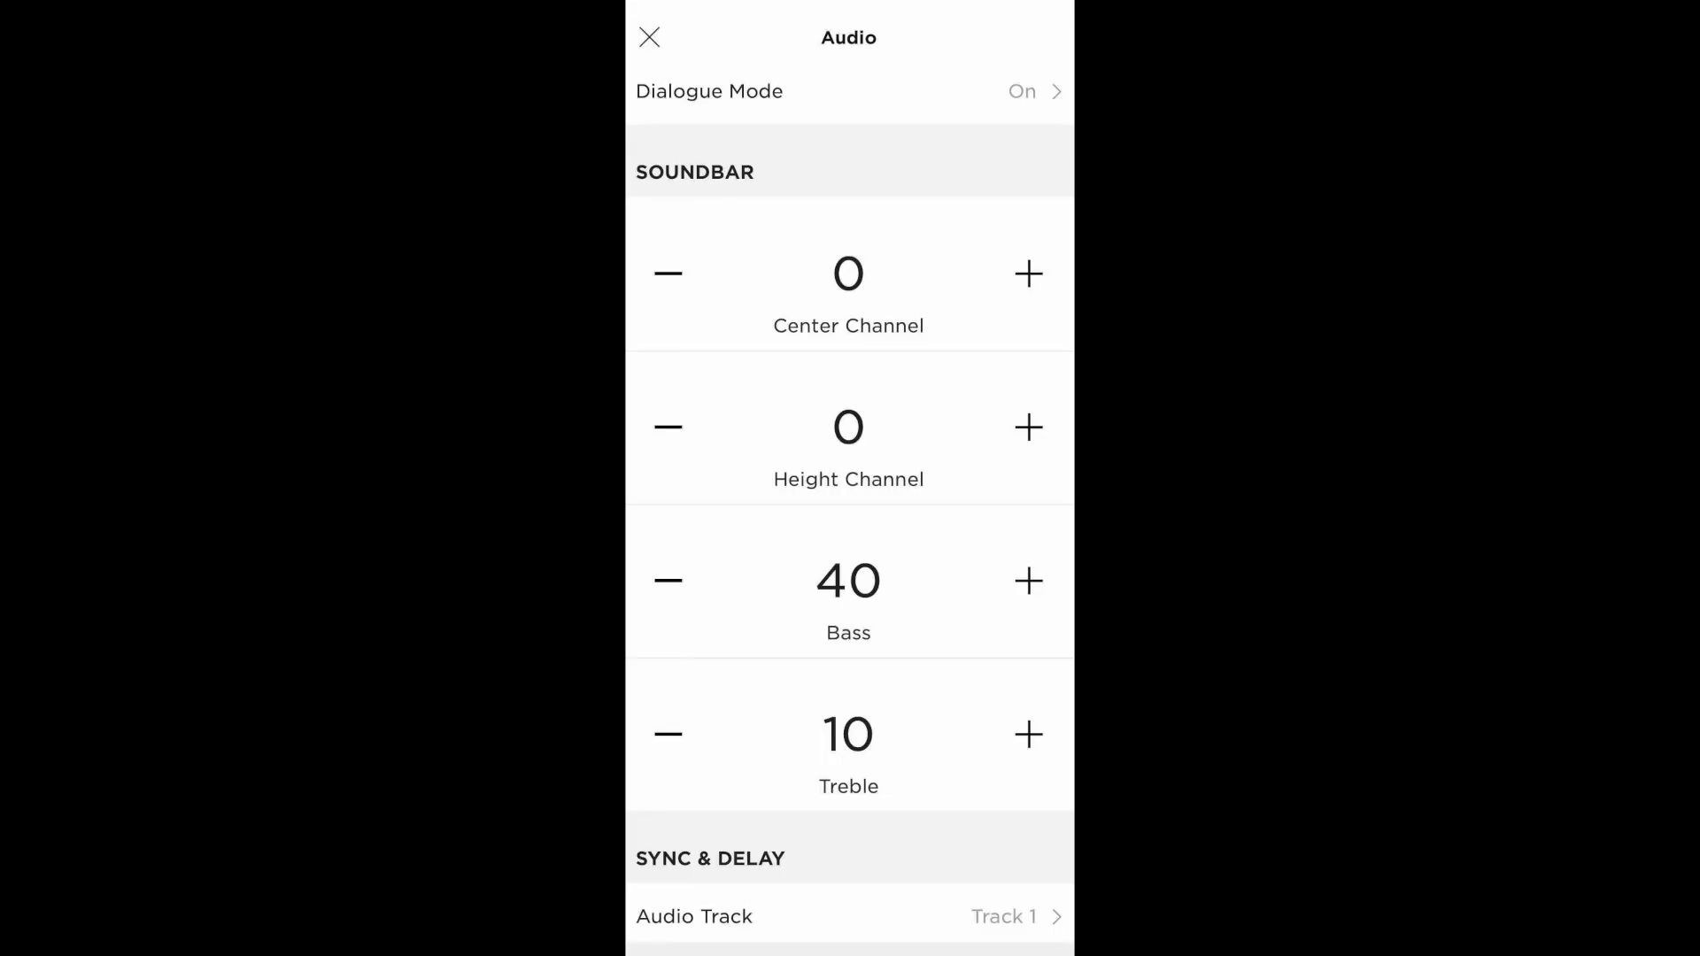